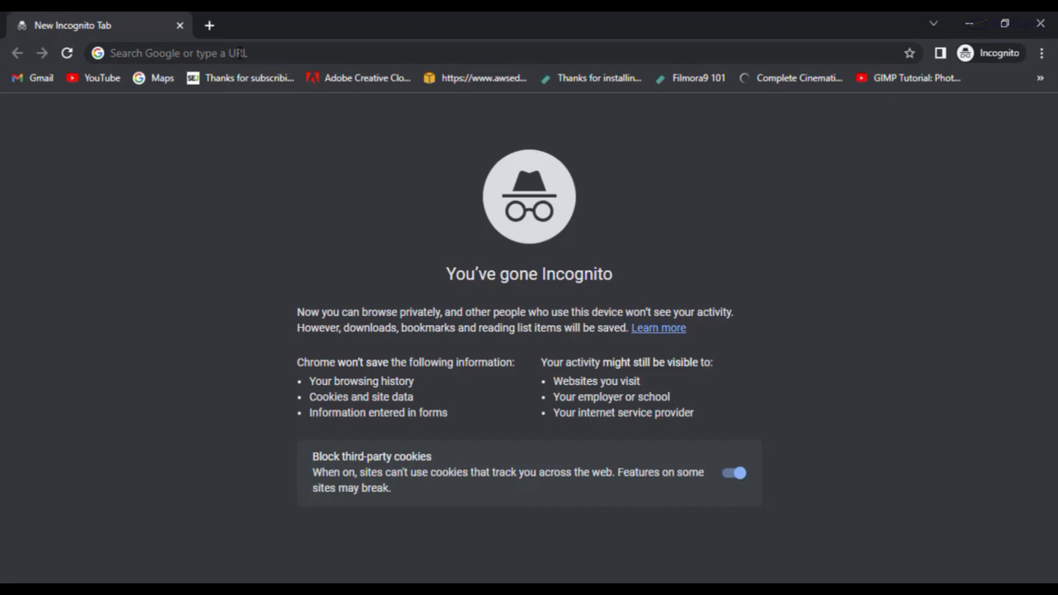
- Search Google for 'kali linux' and reach the Get Kali download page on kali.org
{"action": "type", "text": "kali linux"}
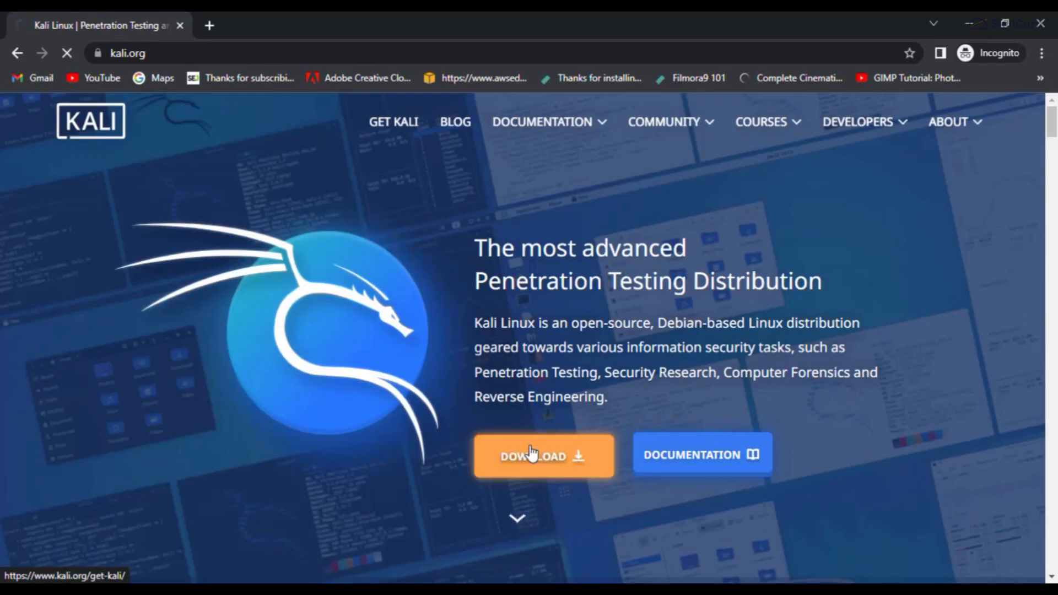
{"action": "left_click", "coordinate": [543, 457]}
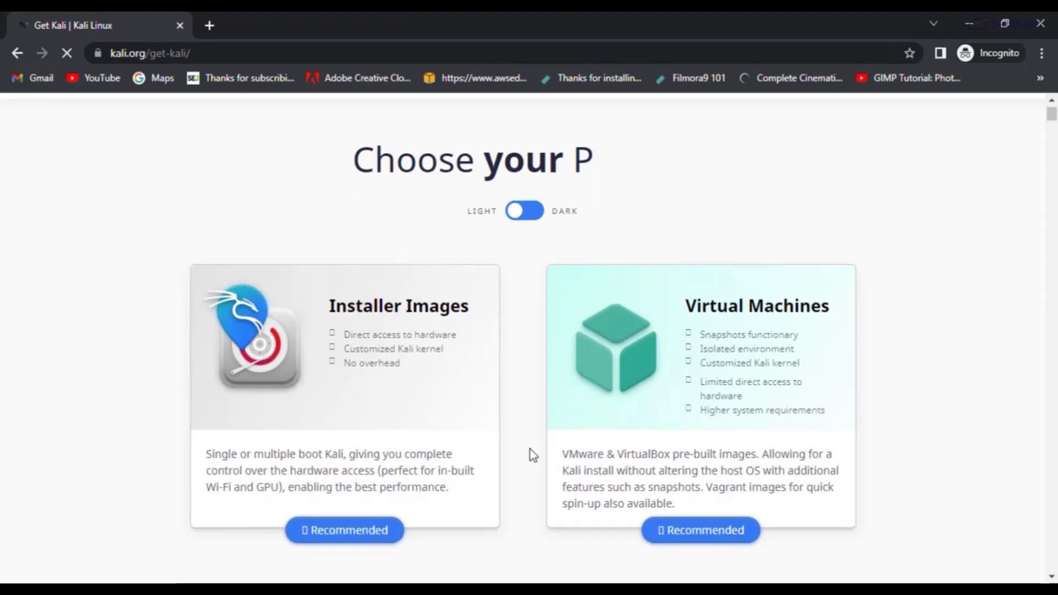
{"action": "scroll", "scroll_direction": "down", "scroll_amount": 3}
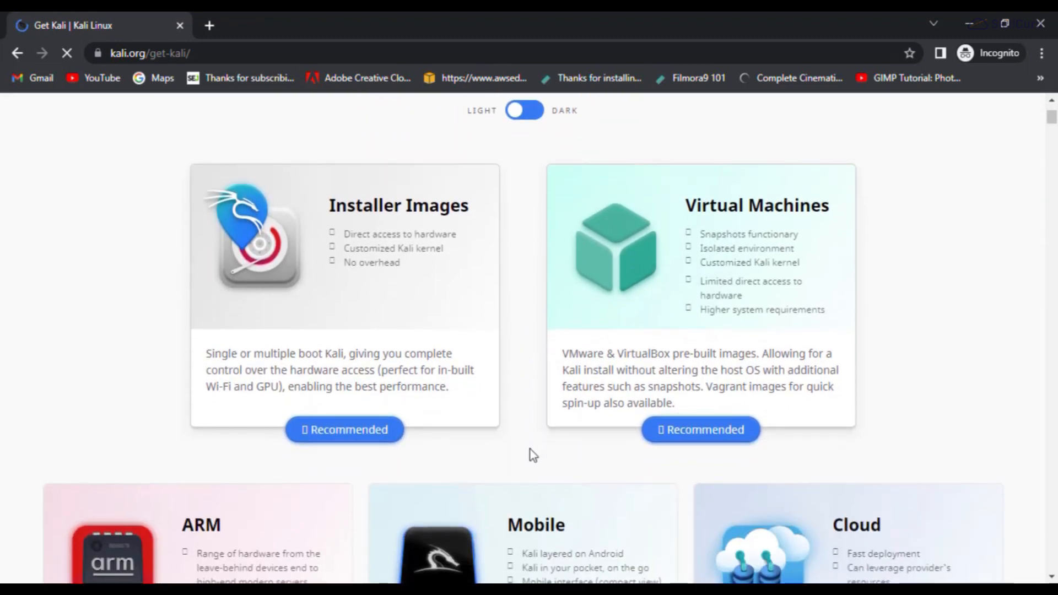
- Go to the pre-built Virtual Machines downloads and scroll to the 64-bit VirtualBox image
{"action": "left_click", "coordinate": [700, 430]}
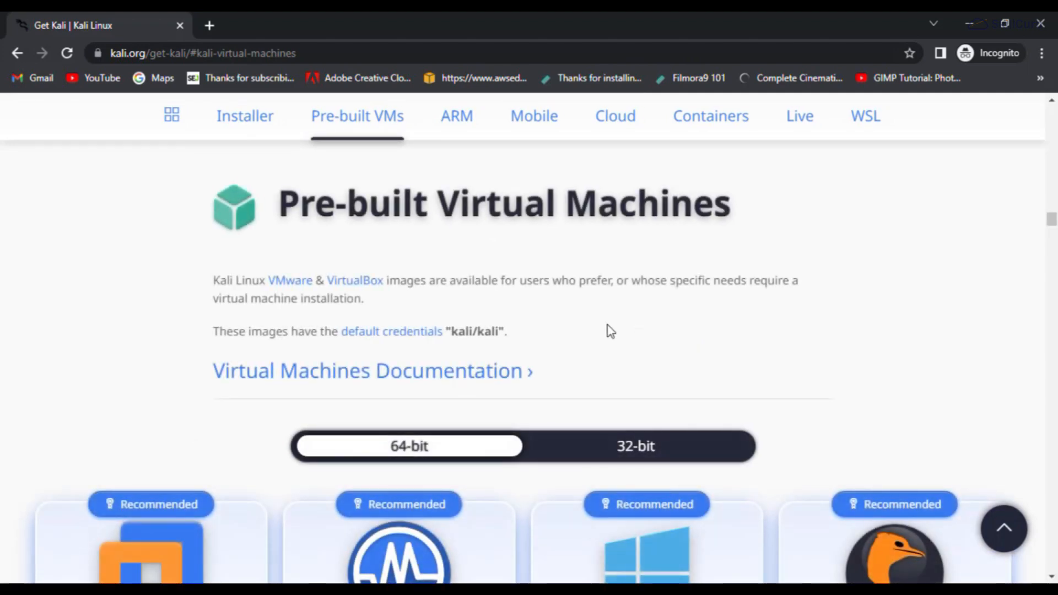
{"action": "scroll", "scroll_direction": "down", "scroll_amount": 3}
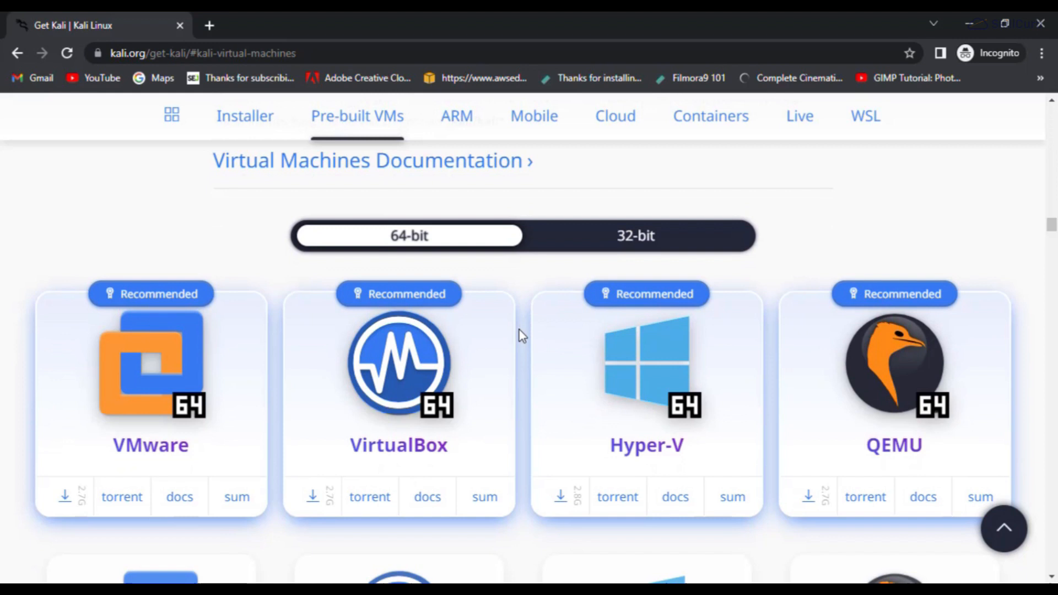
{"action": "scroll", "scroll_direction": "down", "scroll_amount": 3}
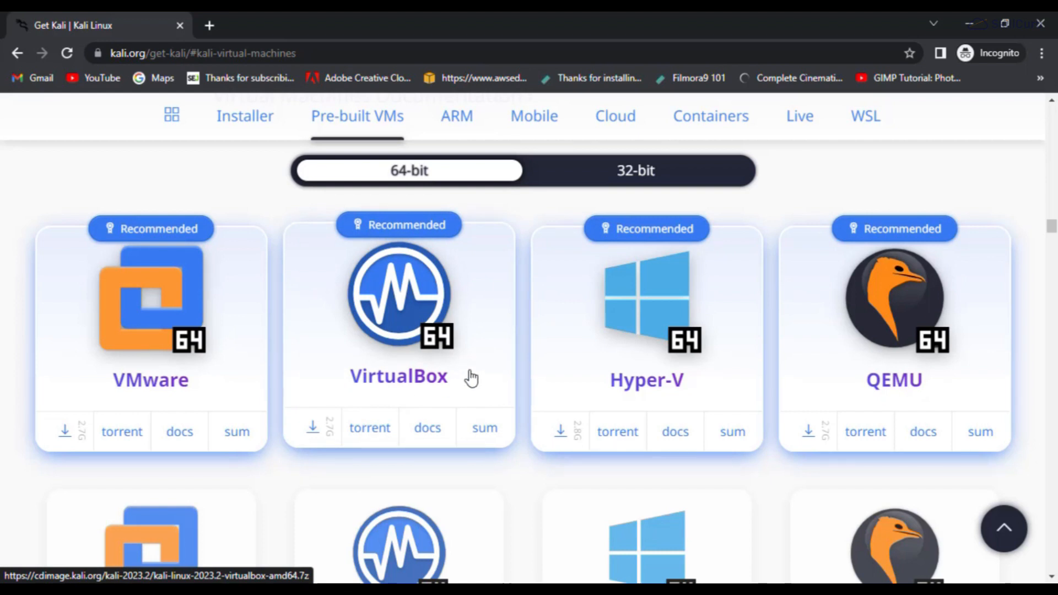
{"action": "scroll", "scroll_direction": "down", "scroll_amount": 3}
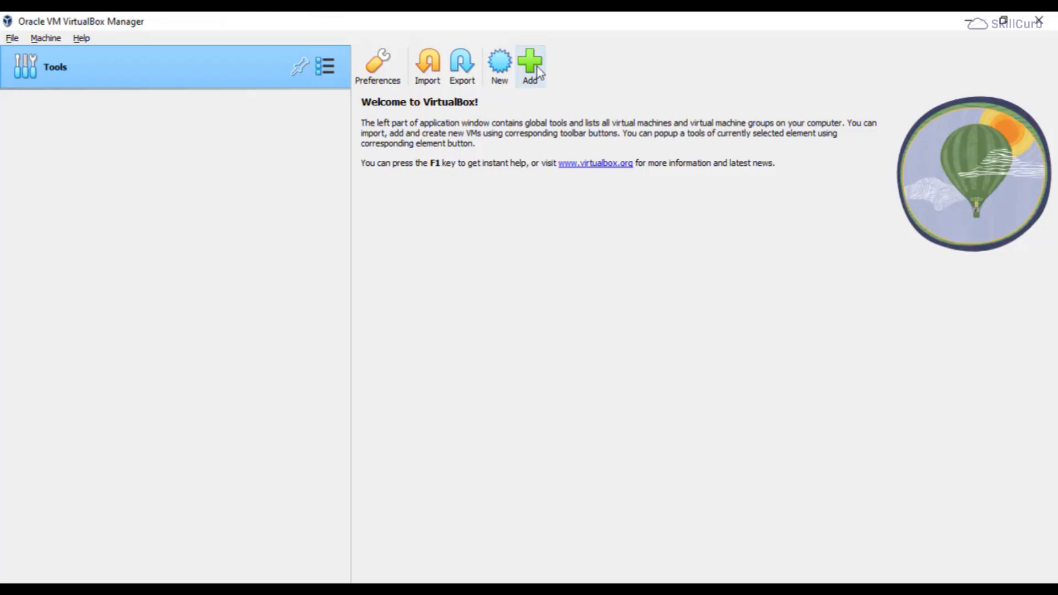
- Add the kali-linux-2023.2-virtualbox-amd64 .vbox file from Local Disk (E:) > Kali Linux
{"action": "left_click", "coordinate": [531, 65]}
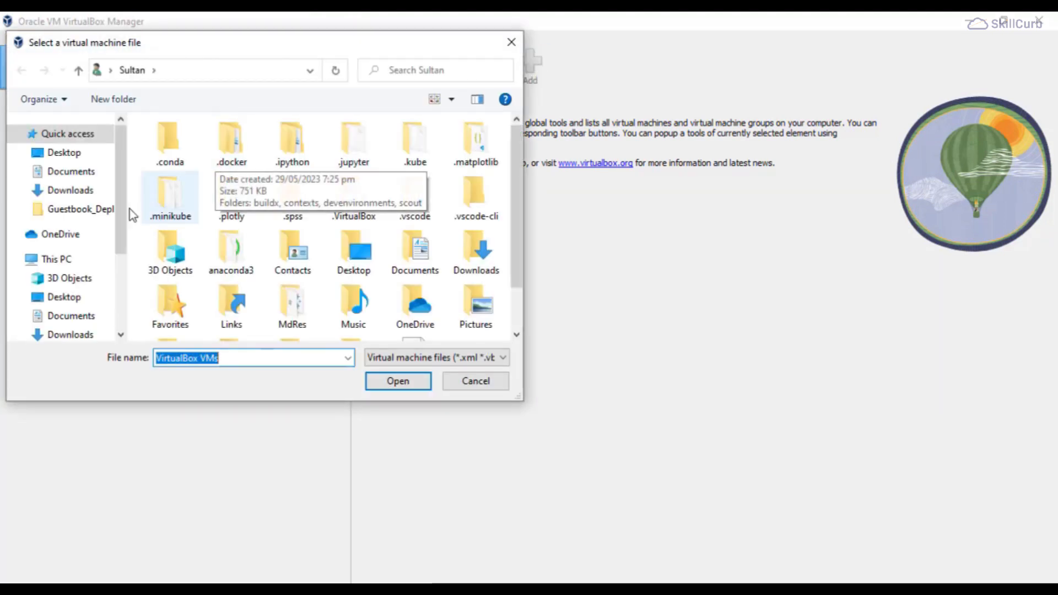
{"action": "left_click", "coordinate": [56, 259]}
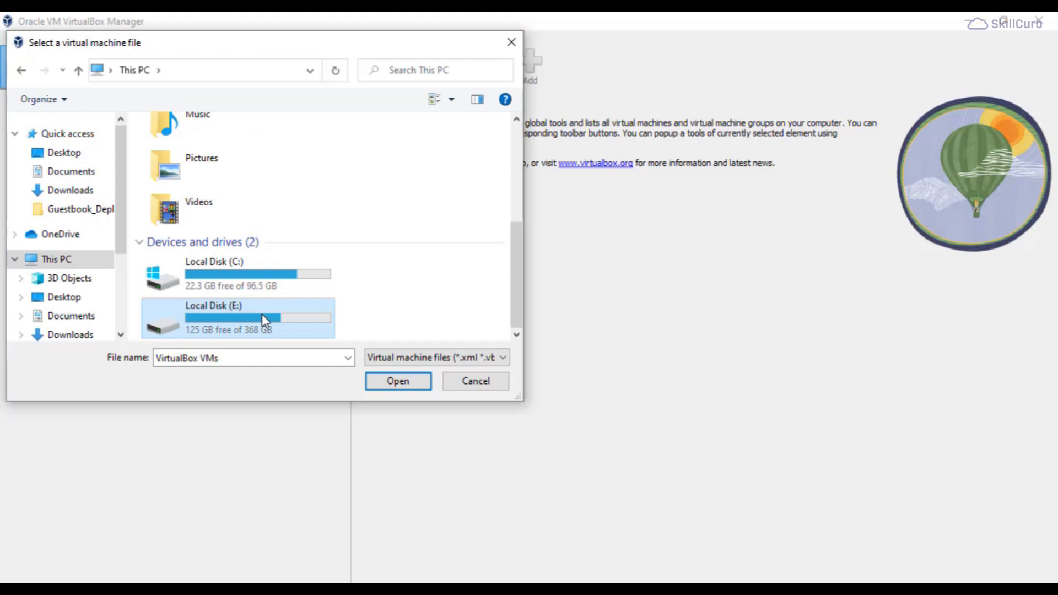
{"action": "double_click", "coordinate": [237, 317]}
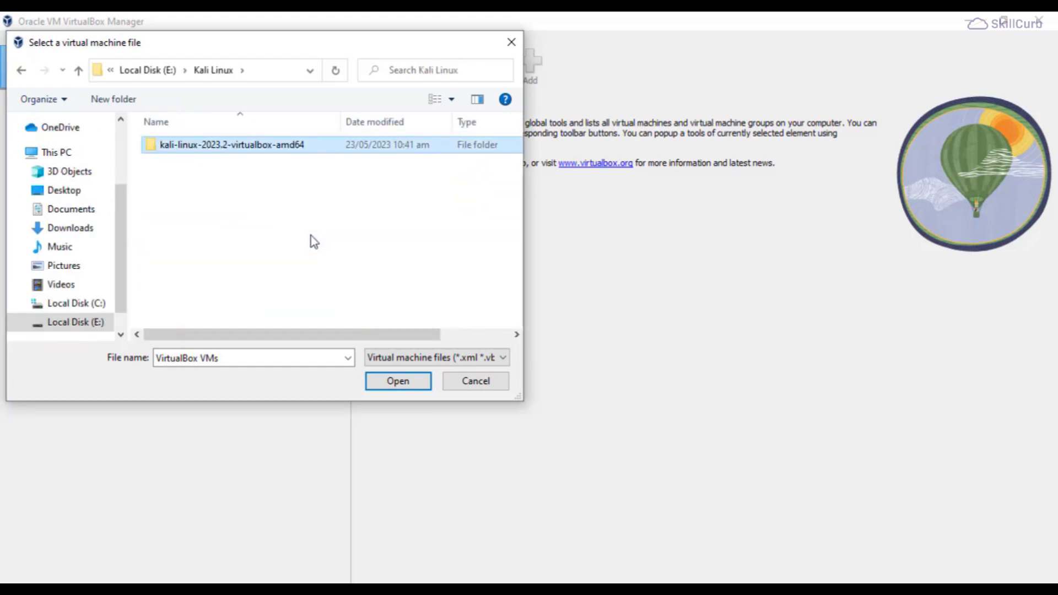
{"action": "double_click", "coordinate": [231, 145]}
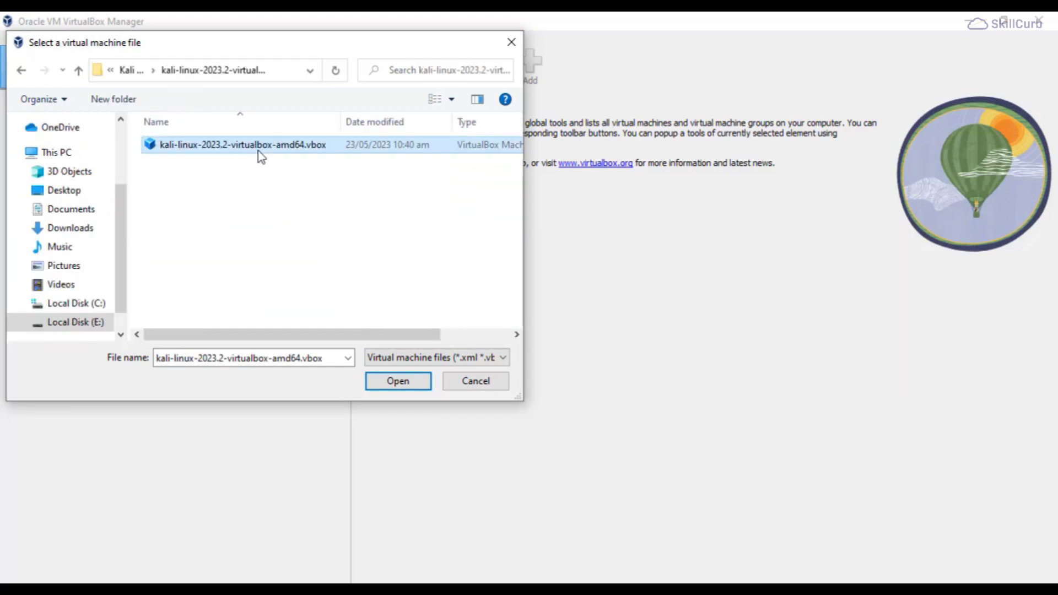
{"action": "mouse_move", "coordinate": [387, 315]}
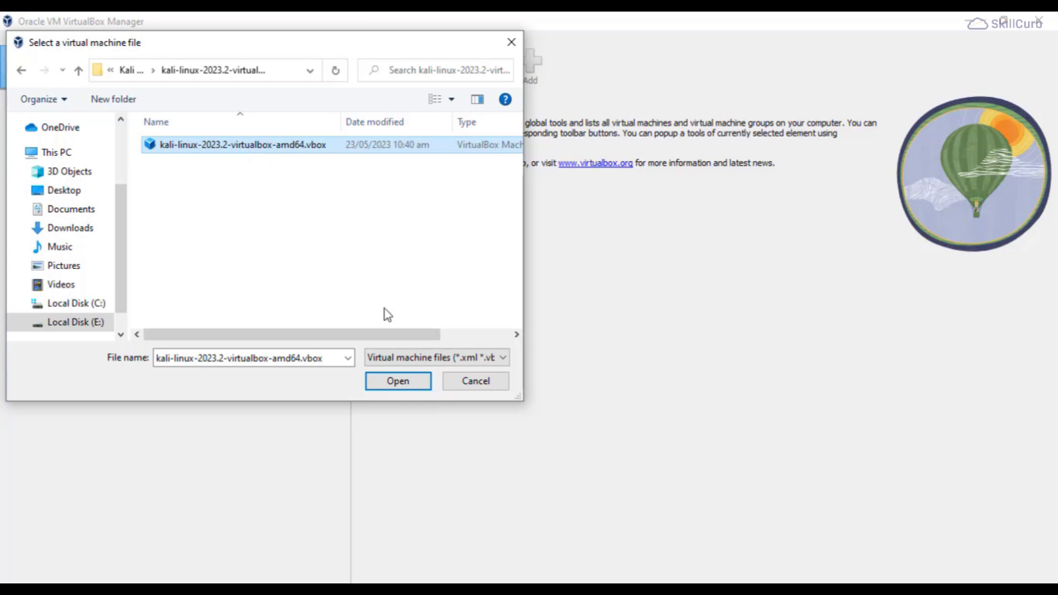
{"action": "left_click", "coordinate": [398, 380]}
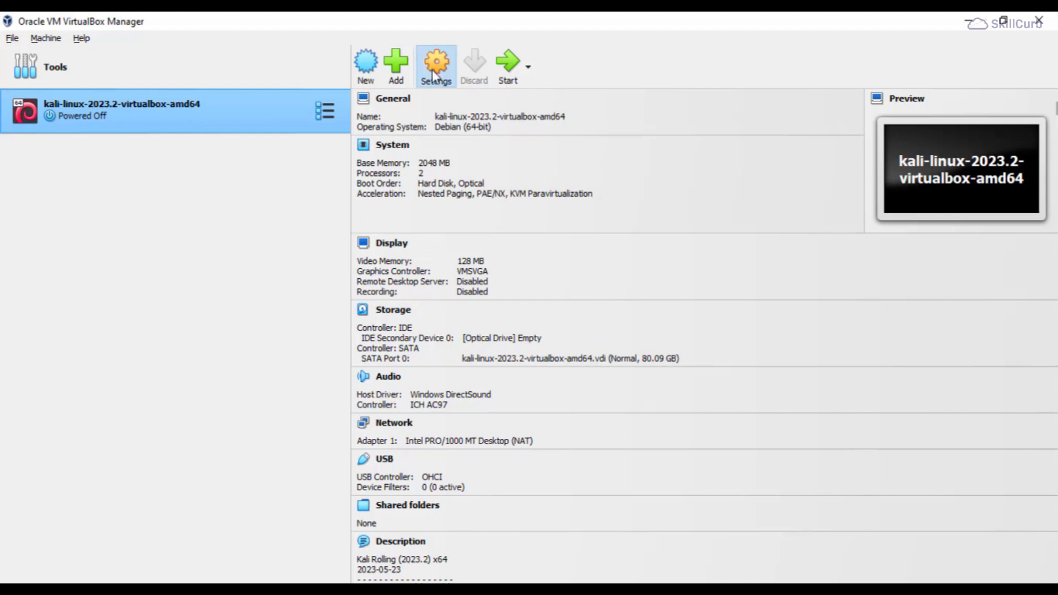
- Review the Kali machine's System settings, checking current memory and processor count
{"action": "left_click", "coordinate": [437, 64]}
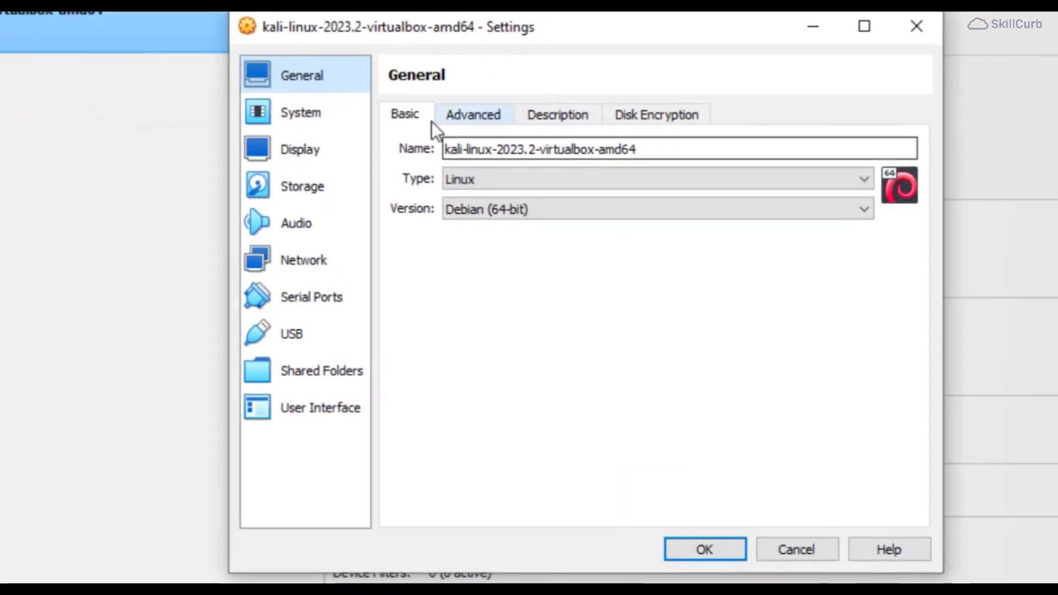
{"action": "left_click", "coordinate": [300, 113]}
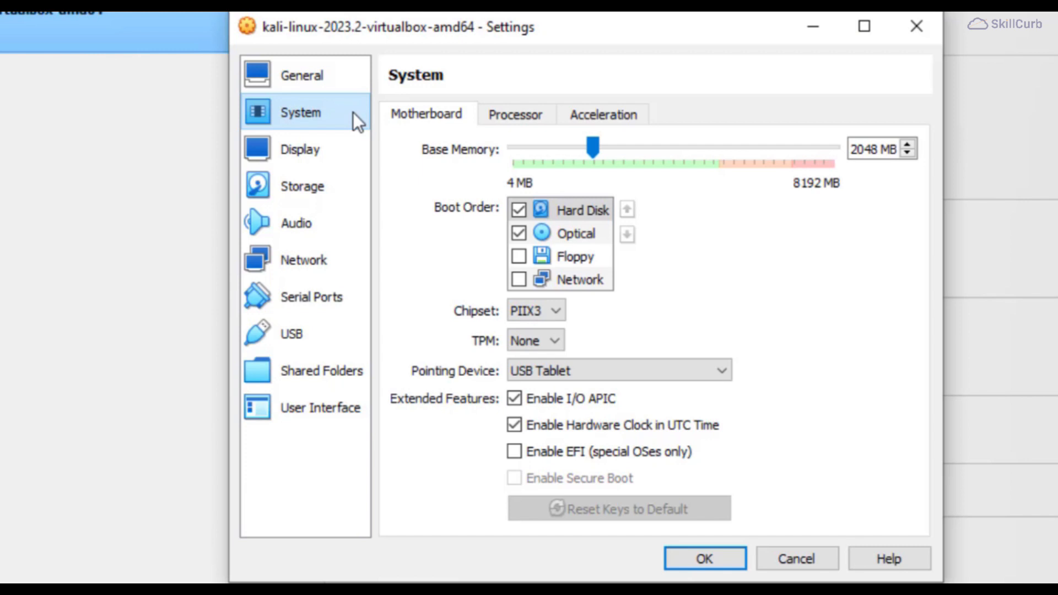
{"action": "left_click", "coordinate": [515, 114]}
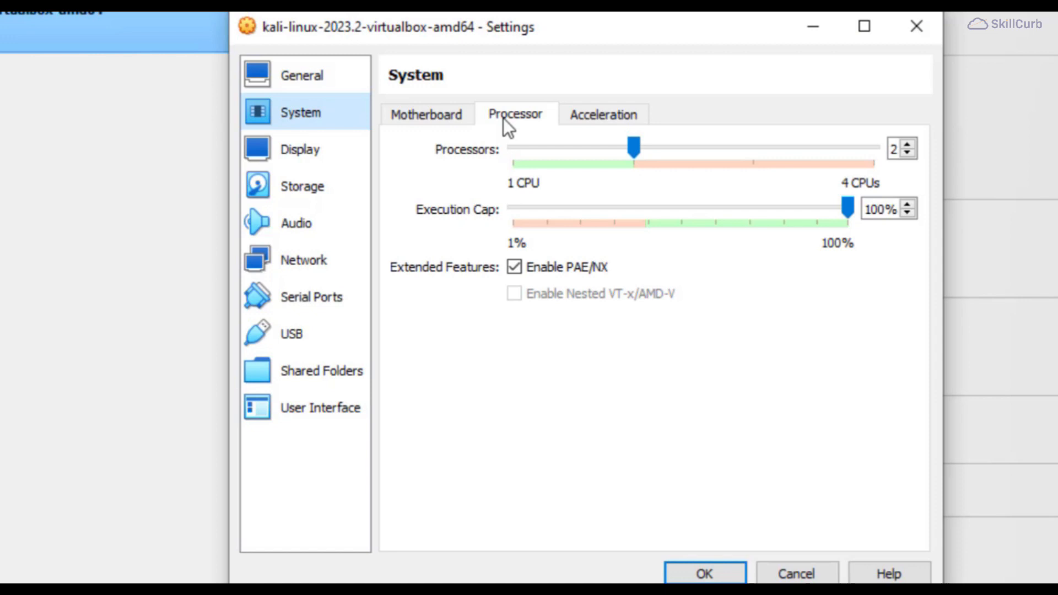
{"action": "left_click", "coordinate": [426, 114]}
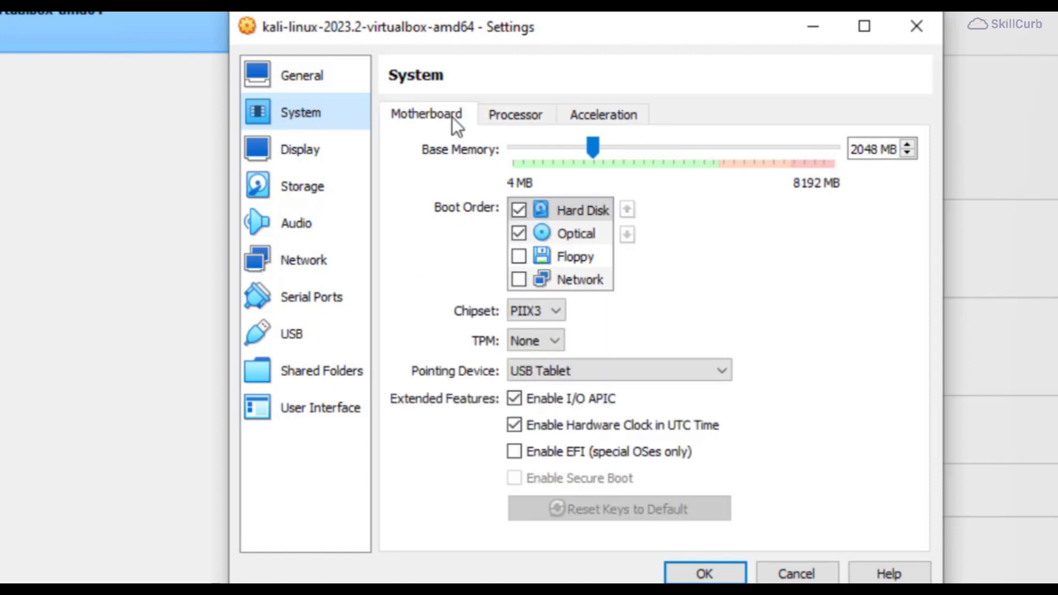
- Lower base memory from 2048 MB to 1024 MB and set processors to 1
{"action": "left_click_drag", "start_coordinate": [593, 149], "coordinate": [569, 149]}
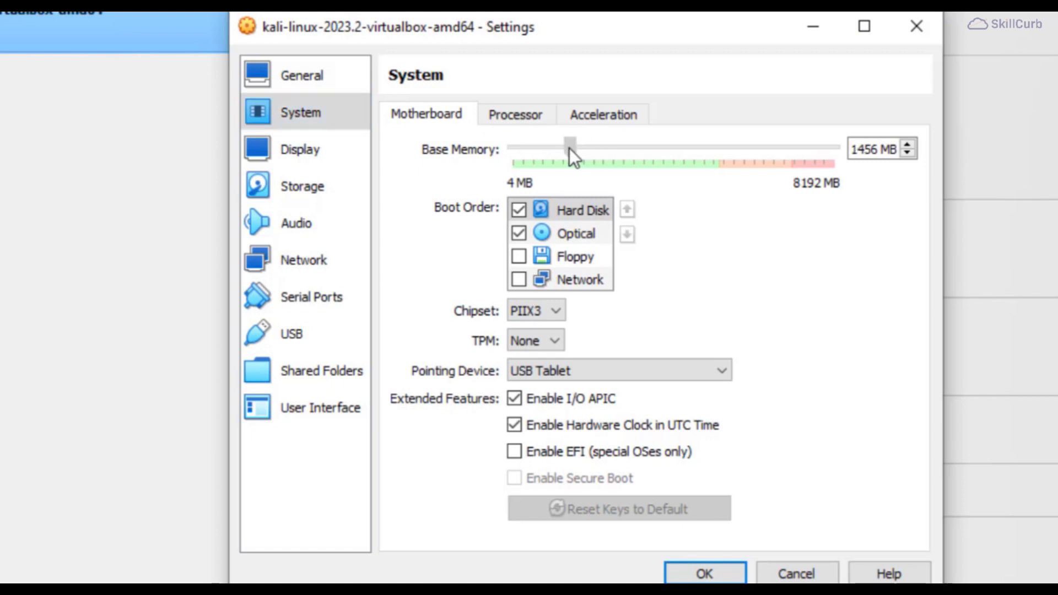
{"action": "left_click_drag", "start_coordinate": [570, 146], "coordinate": [554, 146]}
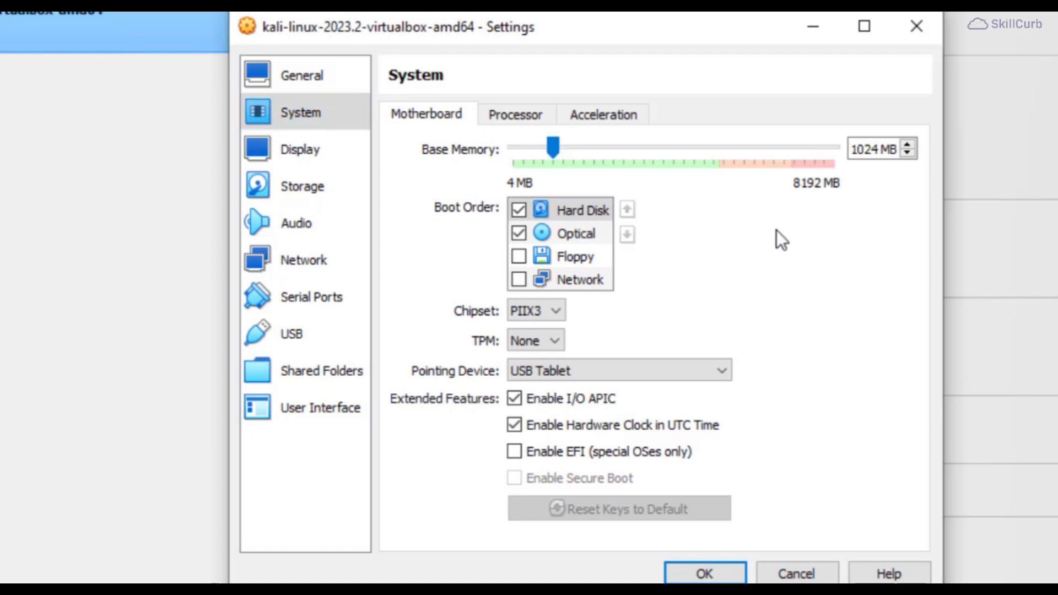
{"action": "mouse_move", "coordinate": [797, 260]}
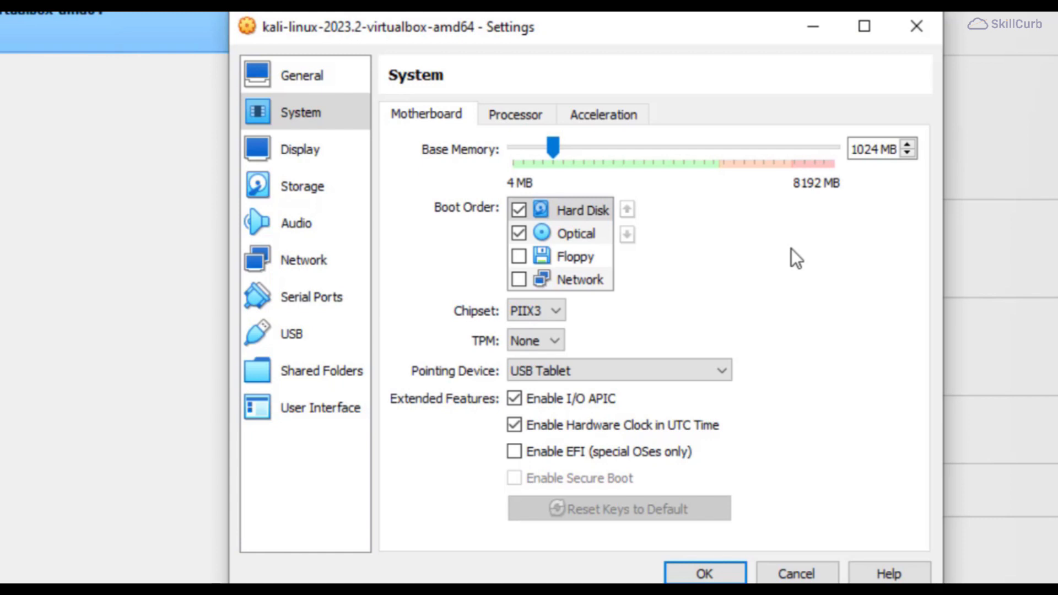
{"action": "left_click", "coordinate": [515, 113]}
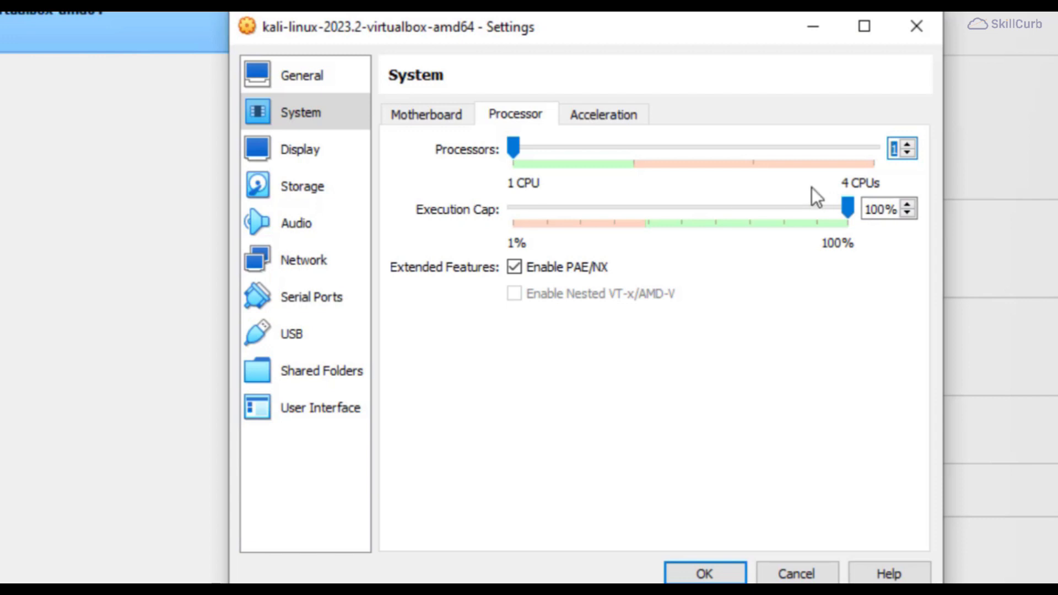
{"action": "mouse_move", "coordinate": [412, 242]}
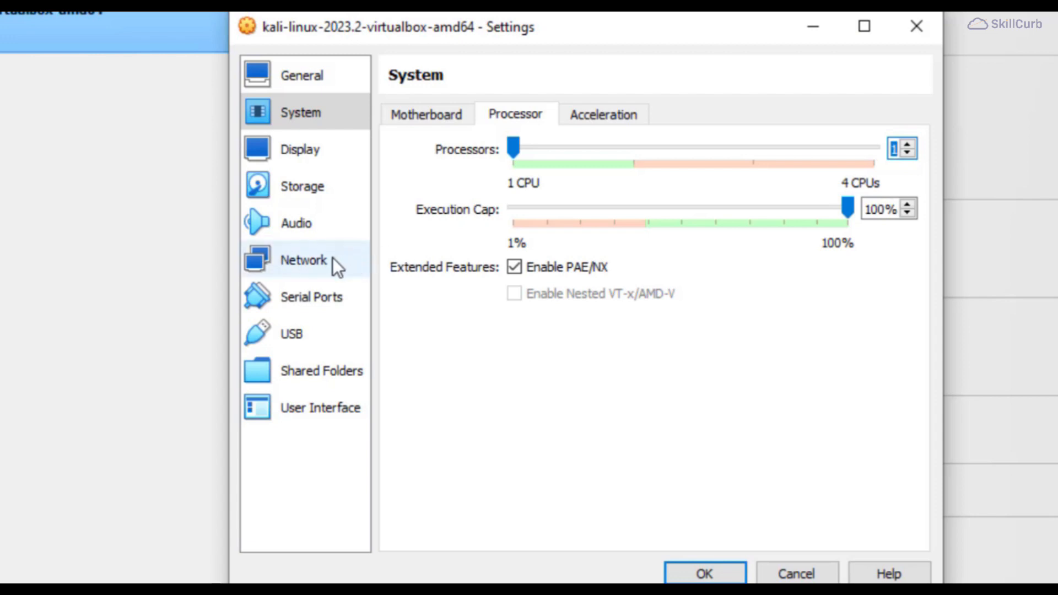
{"action": "left_click", "coordinate": [303, 261]}
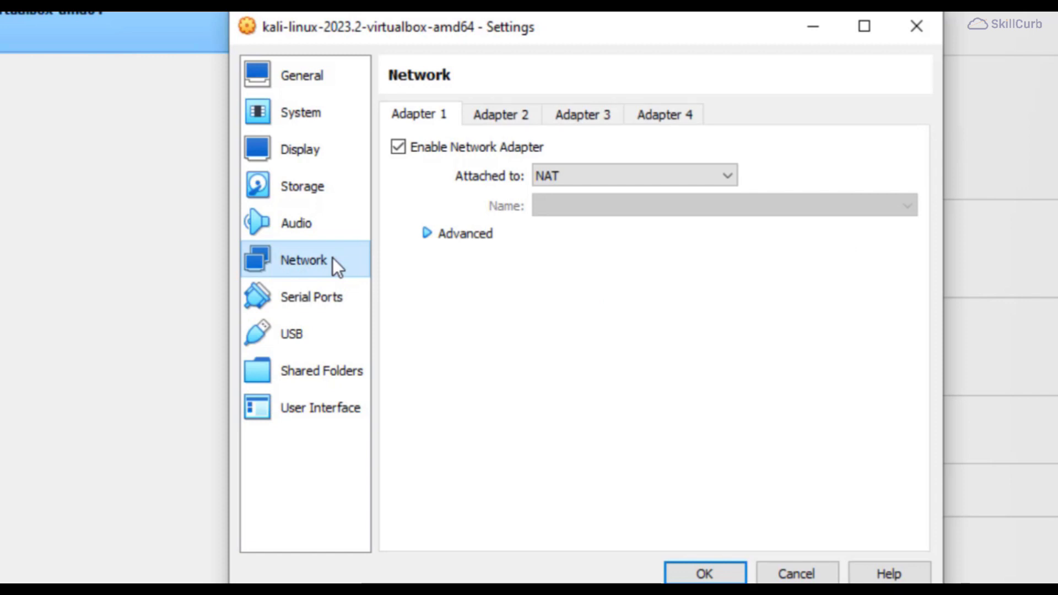
{"action": "mouse_move", "coordinate": [553, 175]}
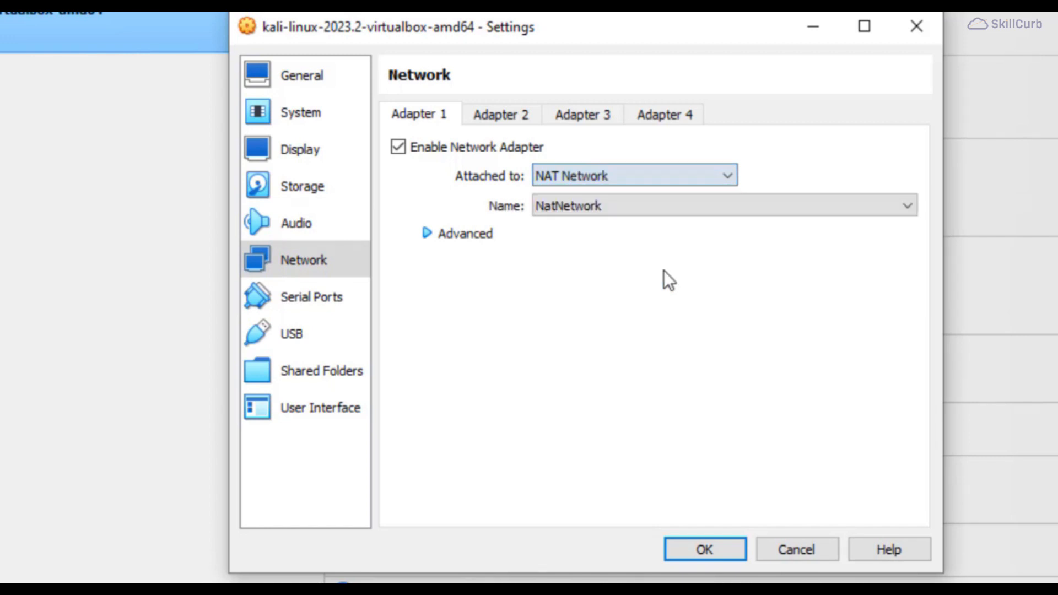
- Attach the adapter to NAT Network 'NatNetwork', save the settings, and start the Kali VM
{"action": "left_click", "coordinate": [722, 205]}
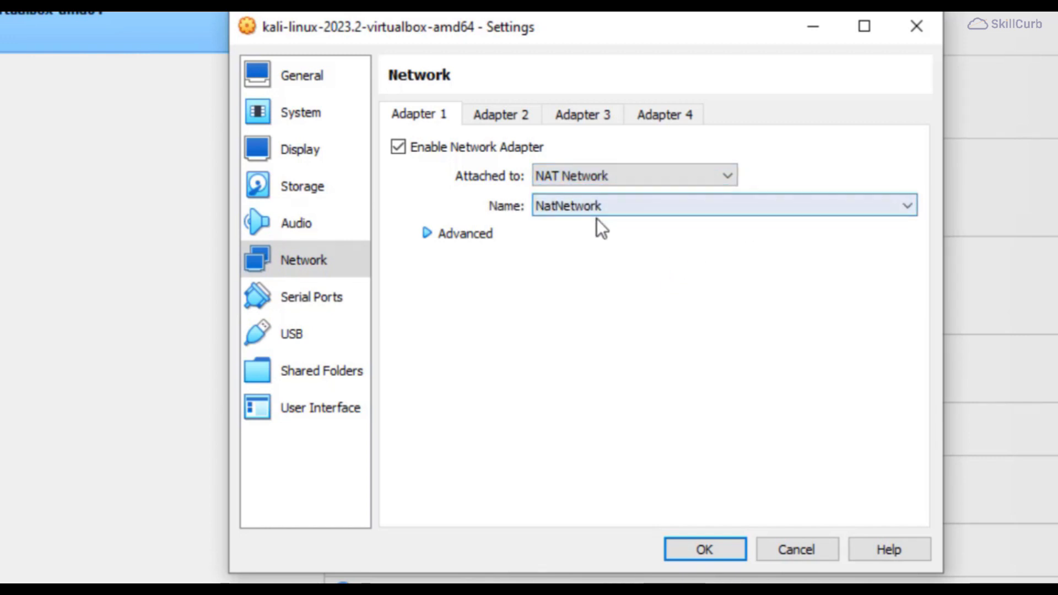
{"action": "left_click", "coordinate": [703, 549]}
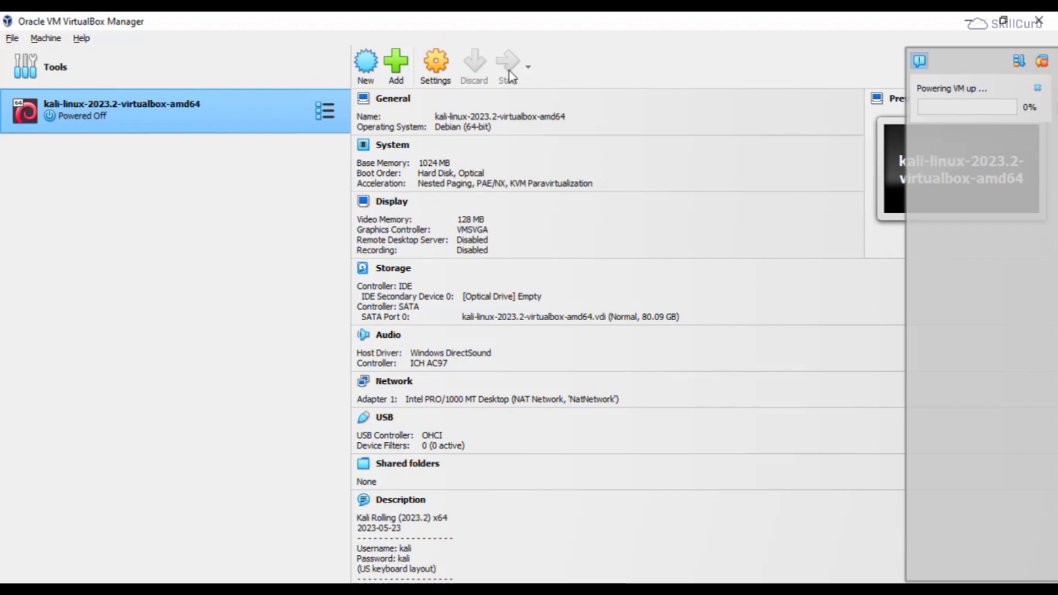
{"action": "left_click", "coordinate": [507, 64]}
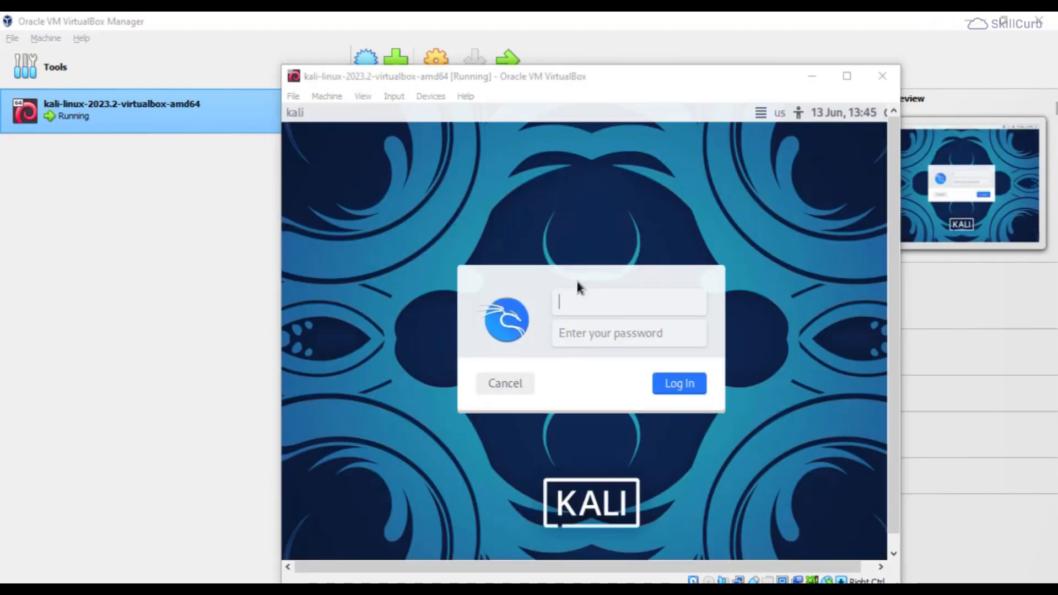
{"action": "mouse_move", "coordinate": [603, 300]}
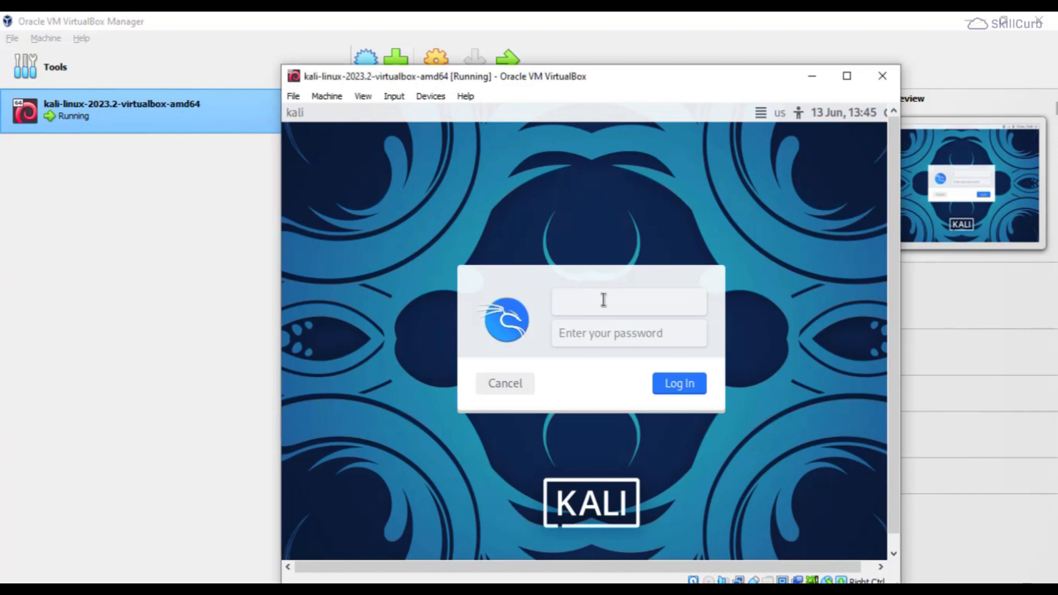
- Log in at the Kali login screen as user 'kali' to reach the desktop
{"action": "type", "text": "kali"}
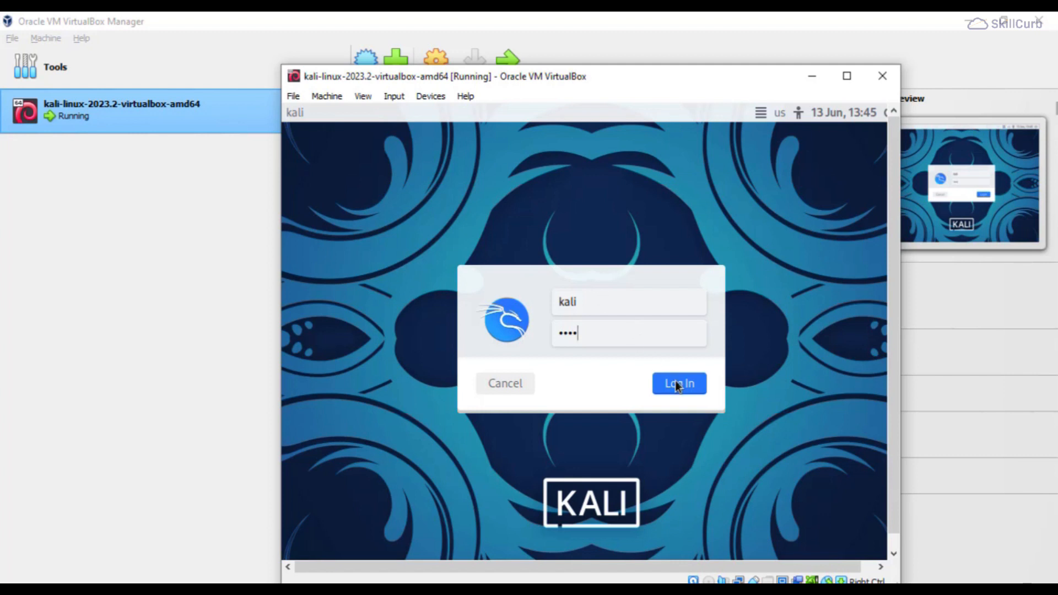
{"action": "left_click", "coordinate": [678, 383]}
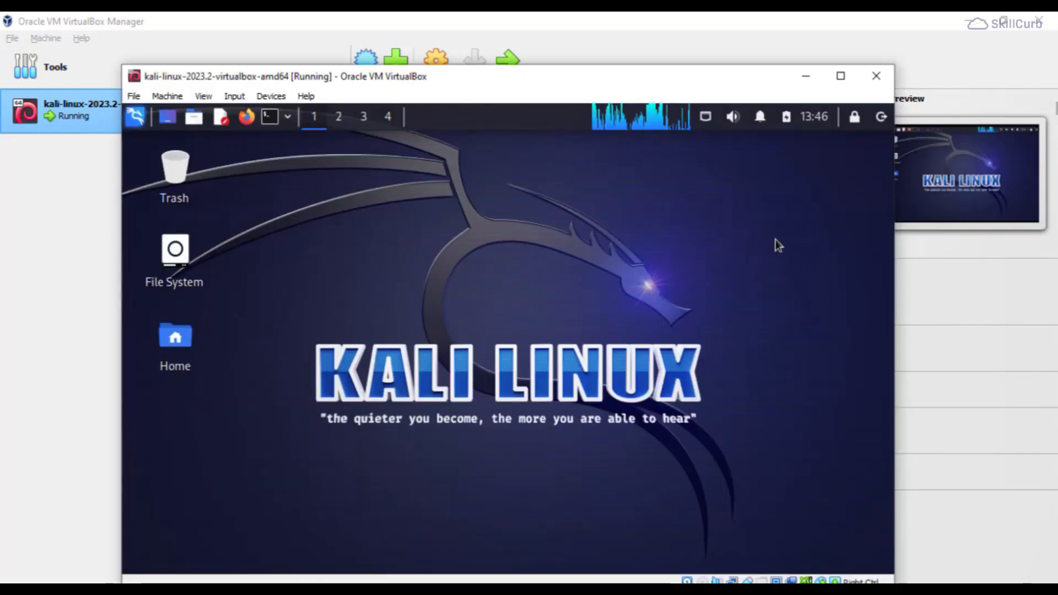